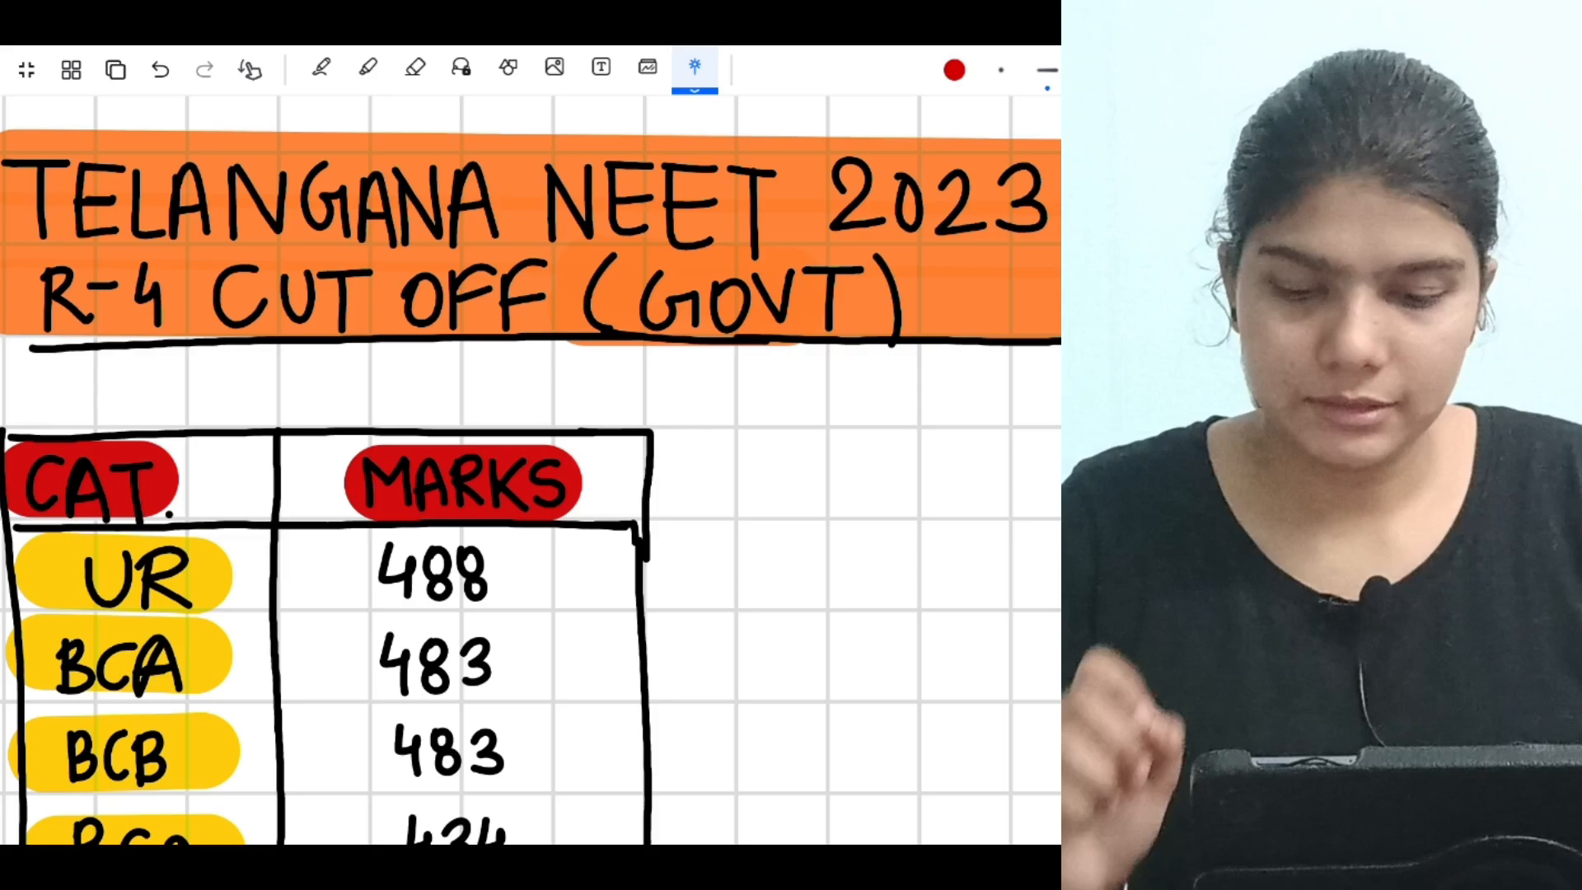
- Mark BCA at 483 and BCC at 434 with laser-pointer arrows in the 2023 R-4 table
scroll("down", 3)
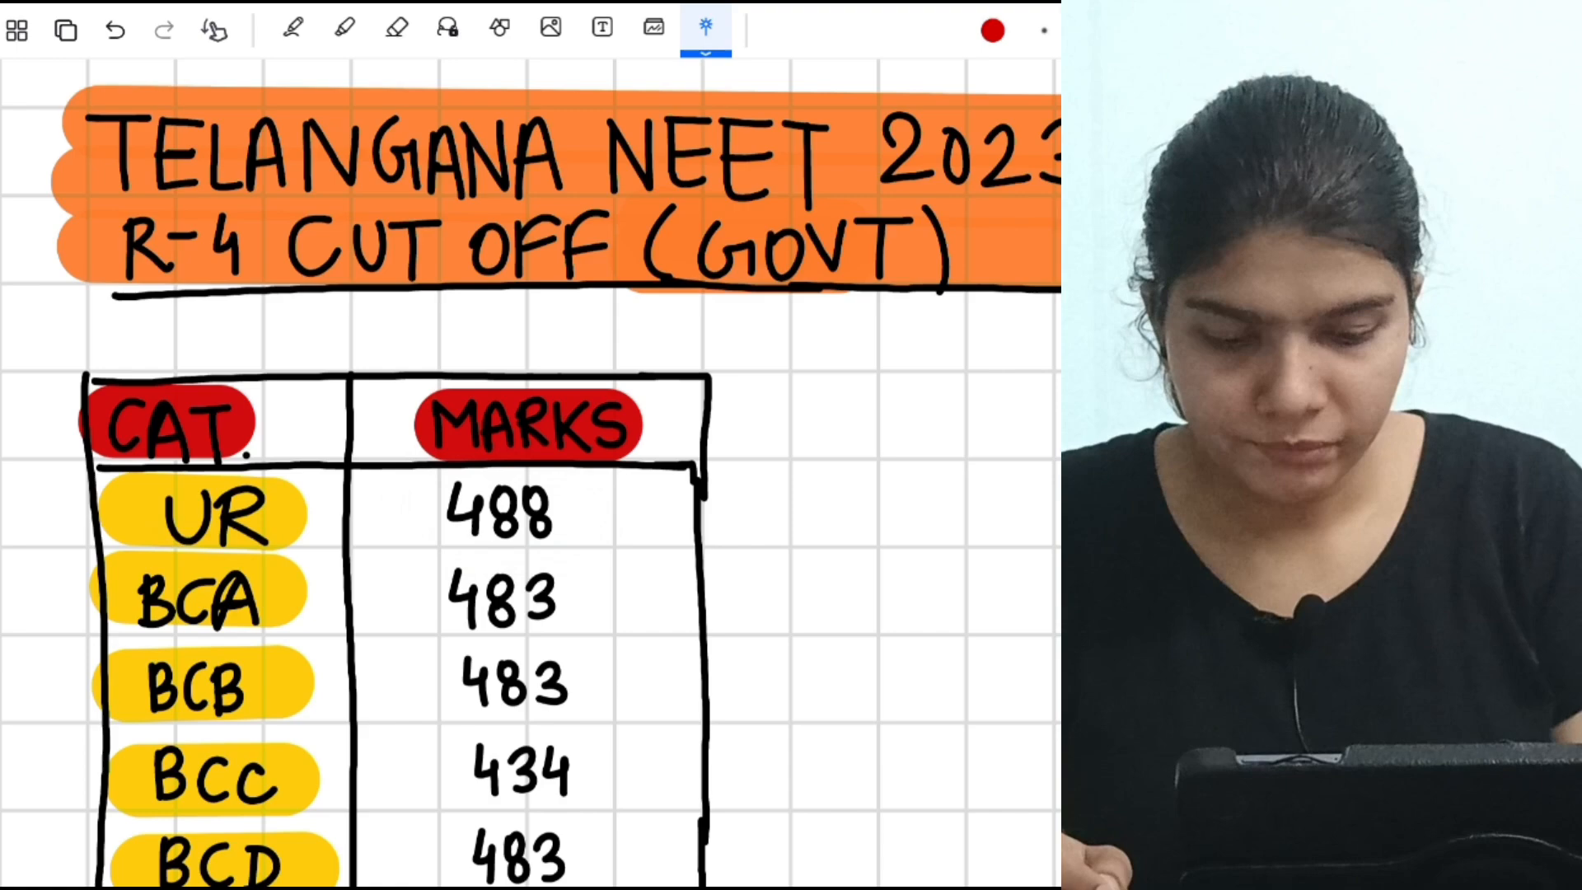
left_click_drag(313, 595, 455, 595)
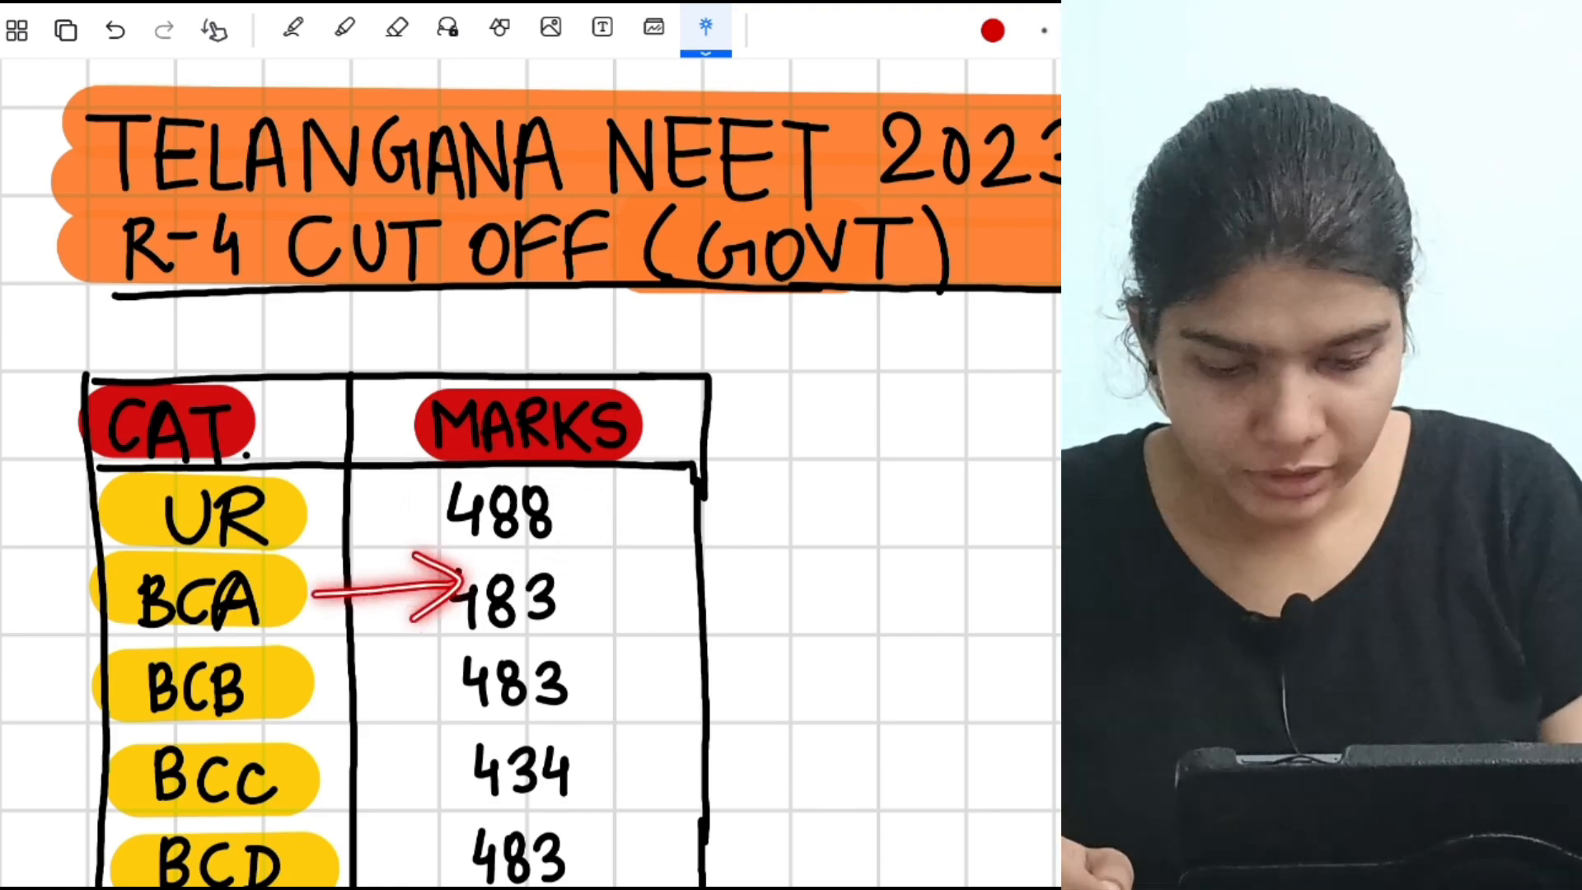
left_click_drag(303, 686, 443, 685)
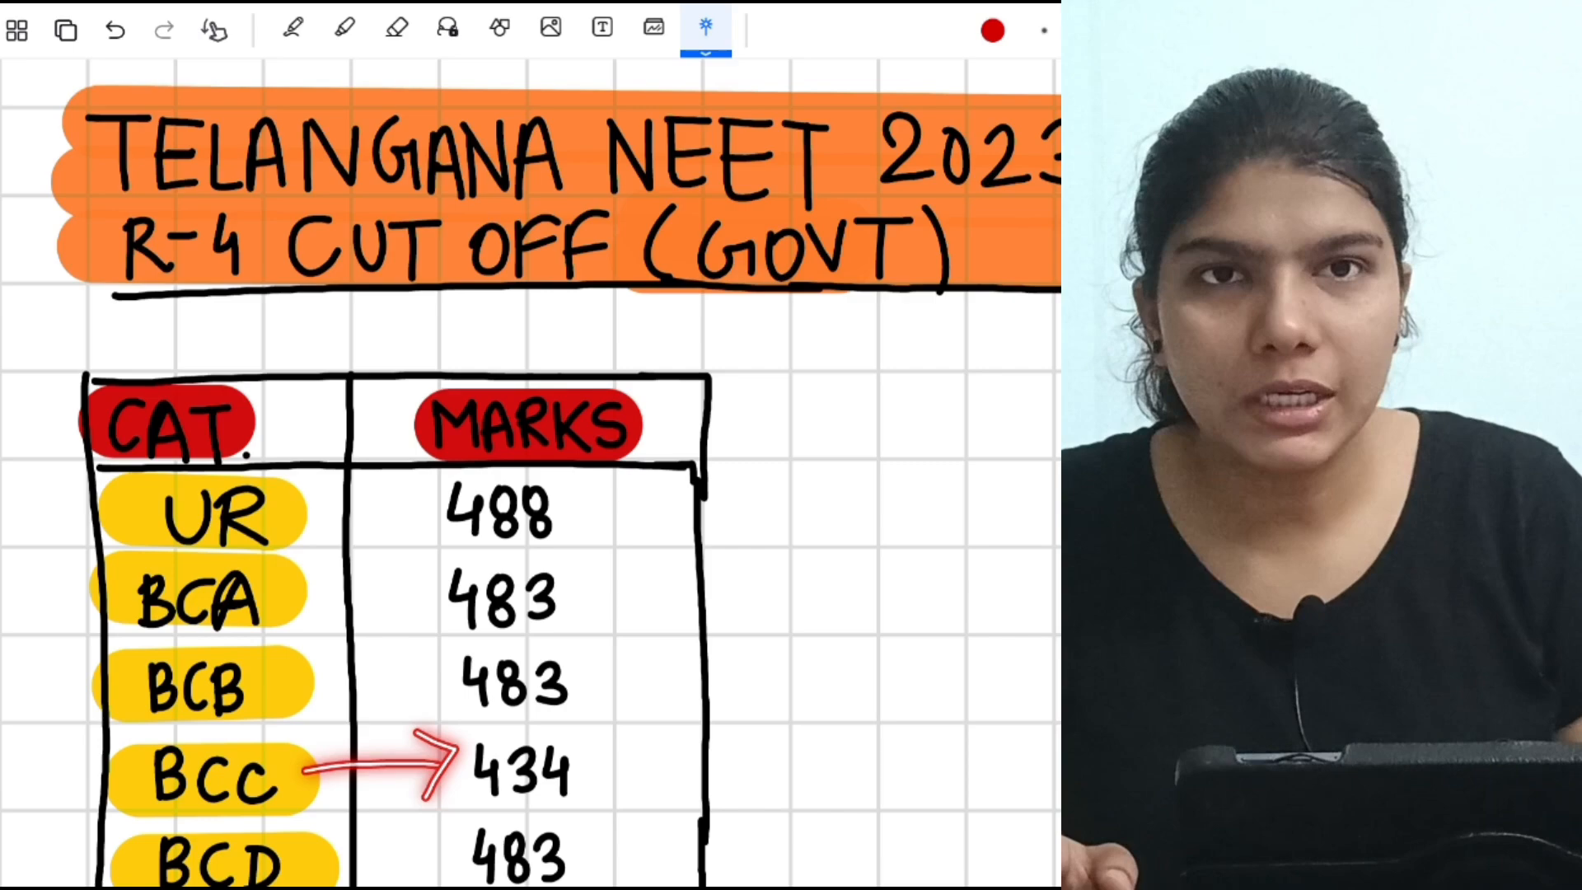
- Scroll down to the Telangana NEET 2024 expected government cut-off table
scroll("down", 3)
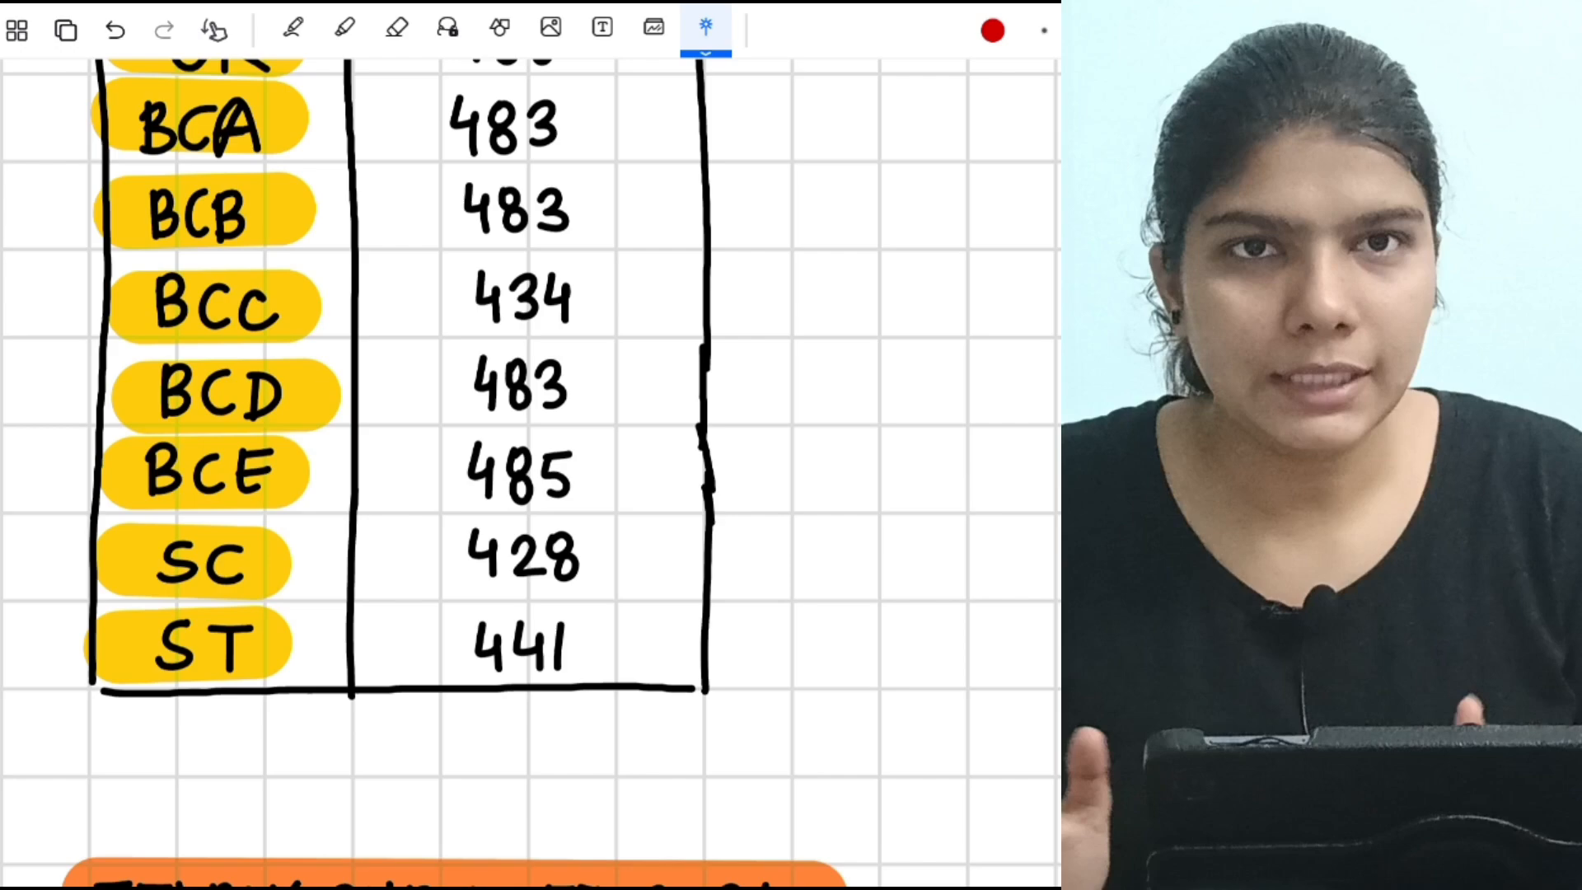
scroll("down", 3)
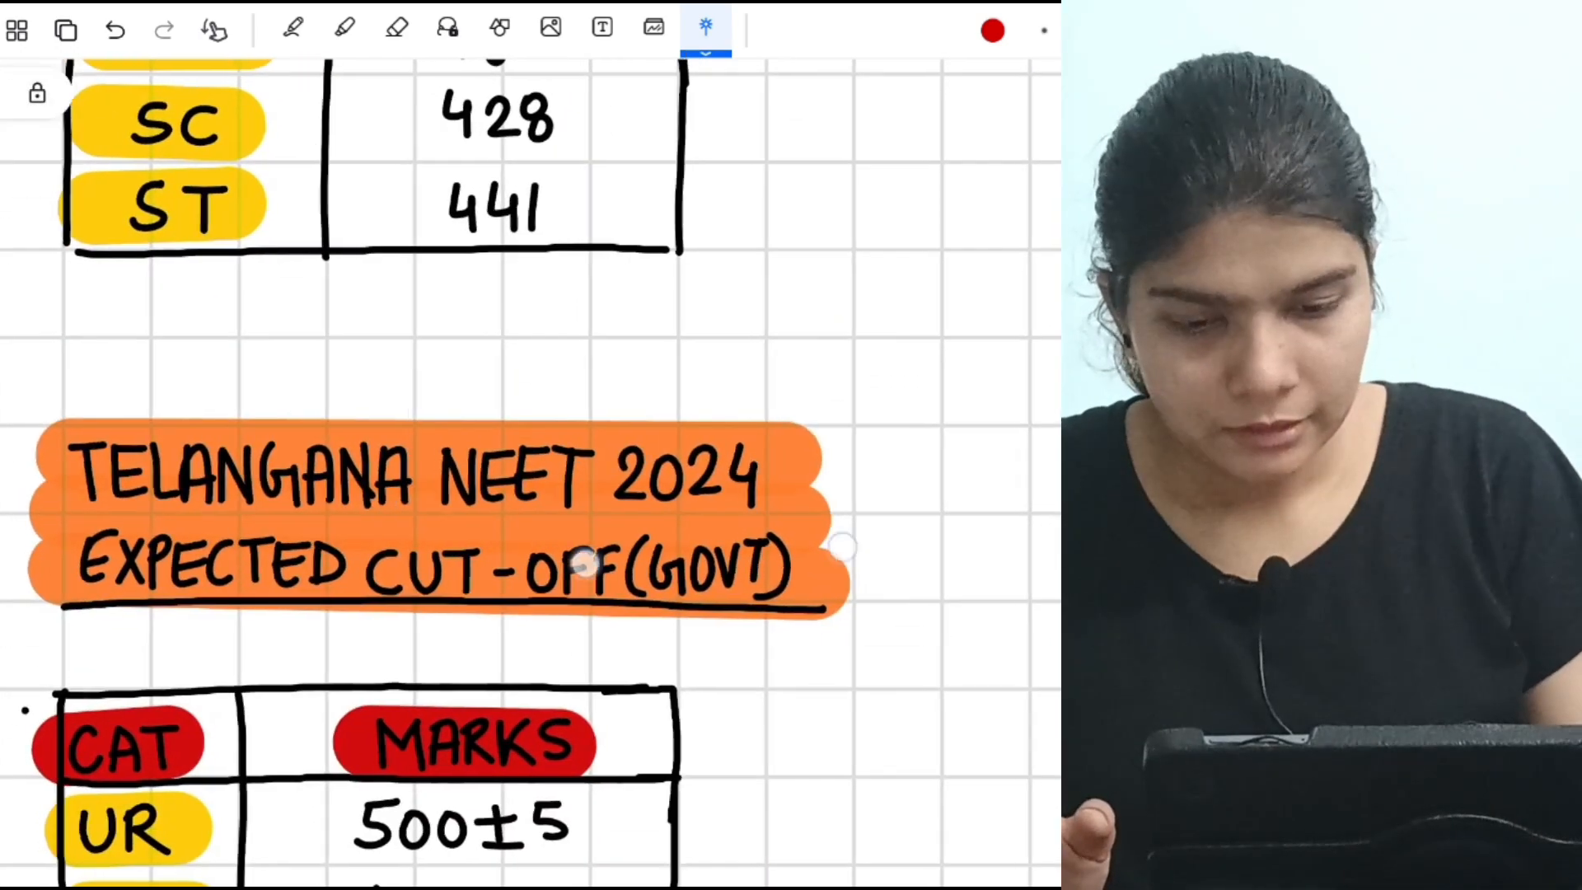
- Mark BCC at 440±5 and BCE at 500±5 with laser-pointer arrows in the 2024 table
scroll("down", 3)
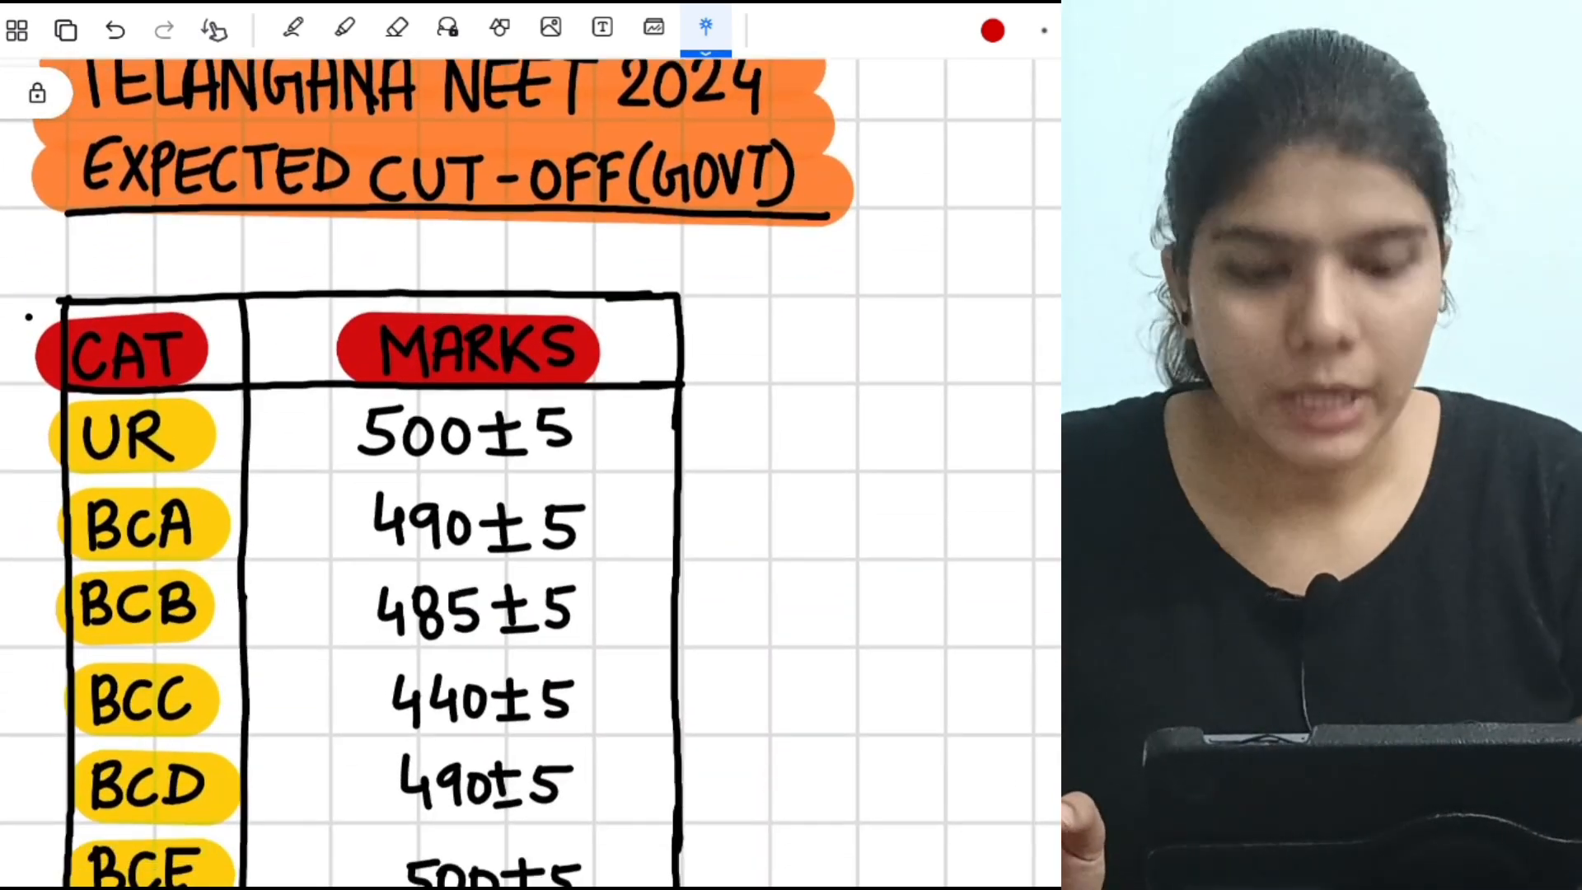
left_click_drag(243, 428, 323, 429)
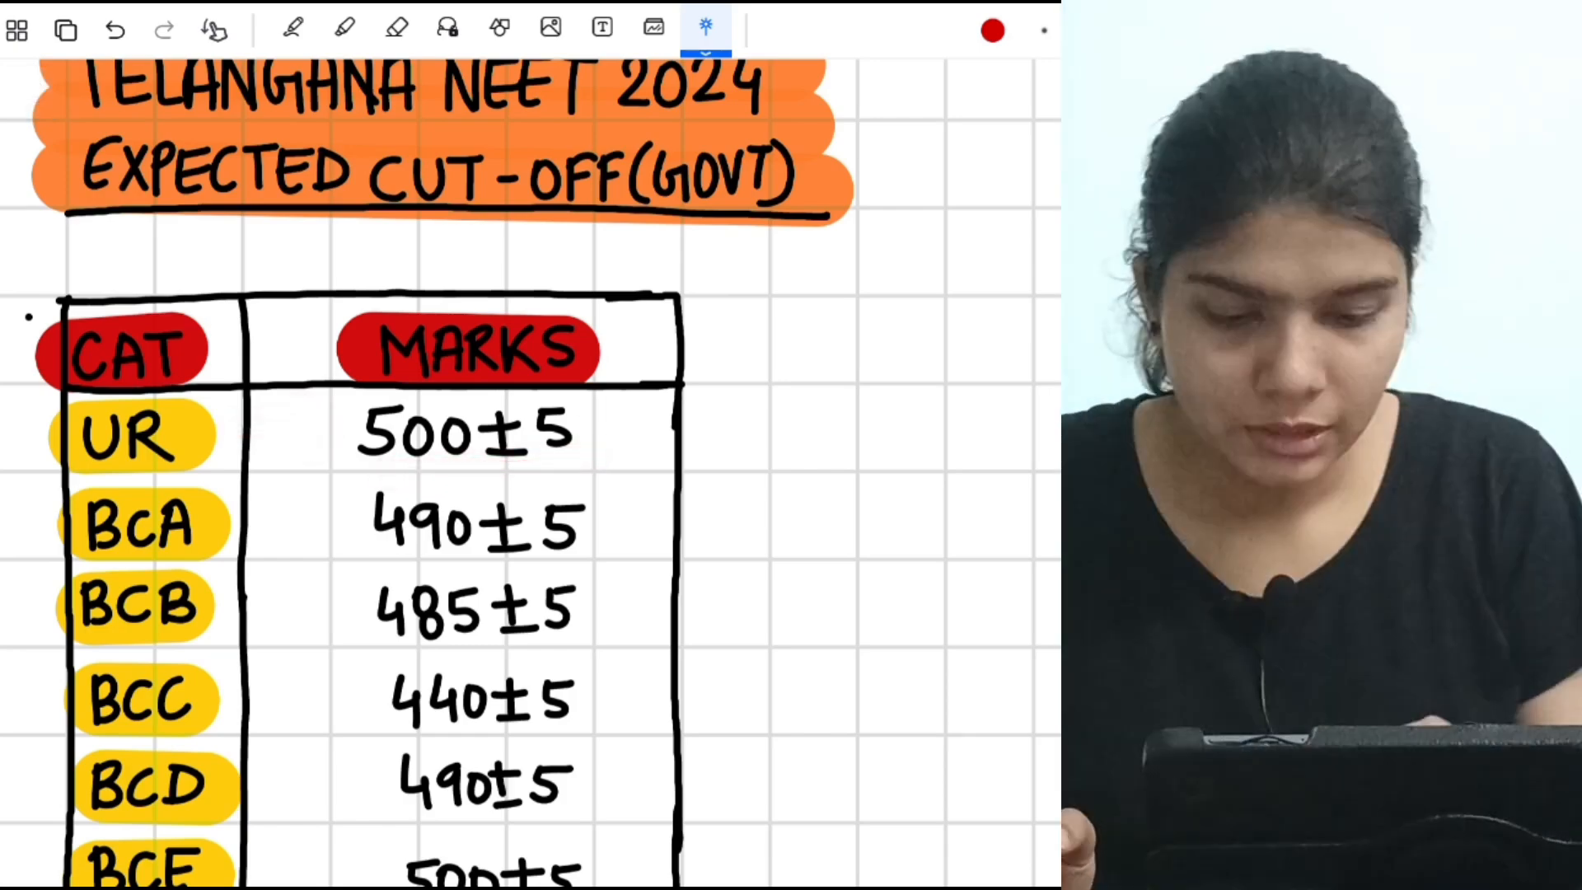
left_click_drag(262, 534, 565, 561)
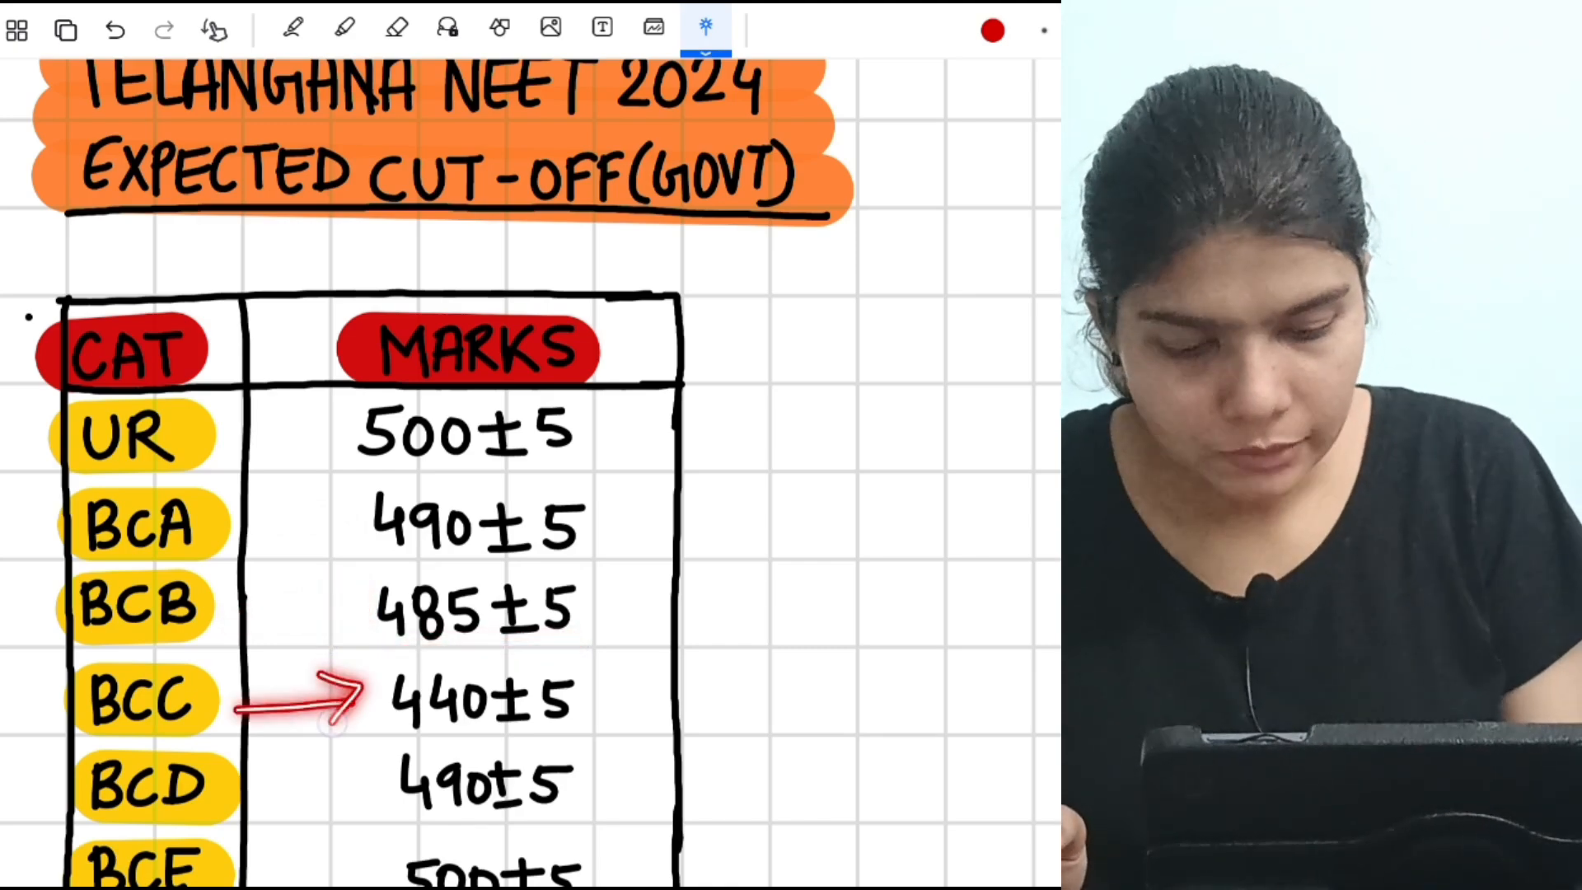
left_click_drag(243, 781, 313, 781)
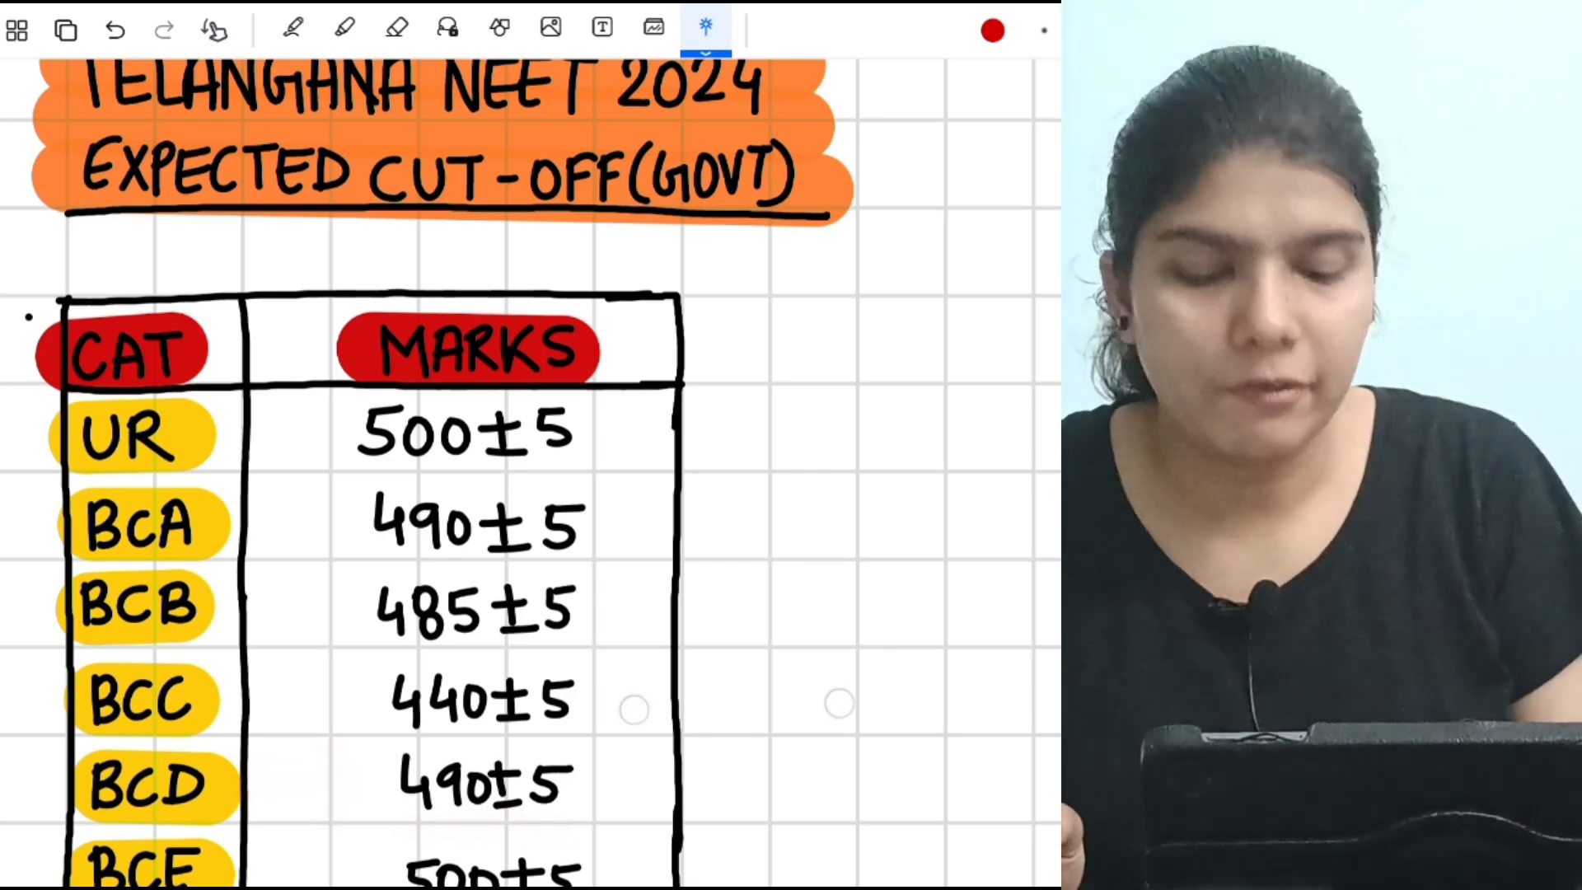
scroll("down", 3)
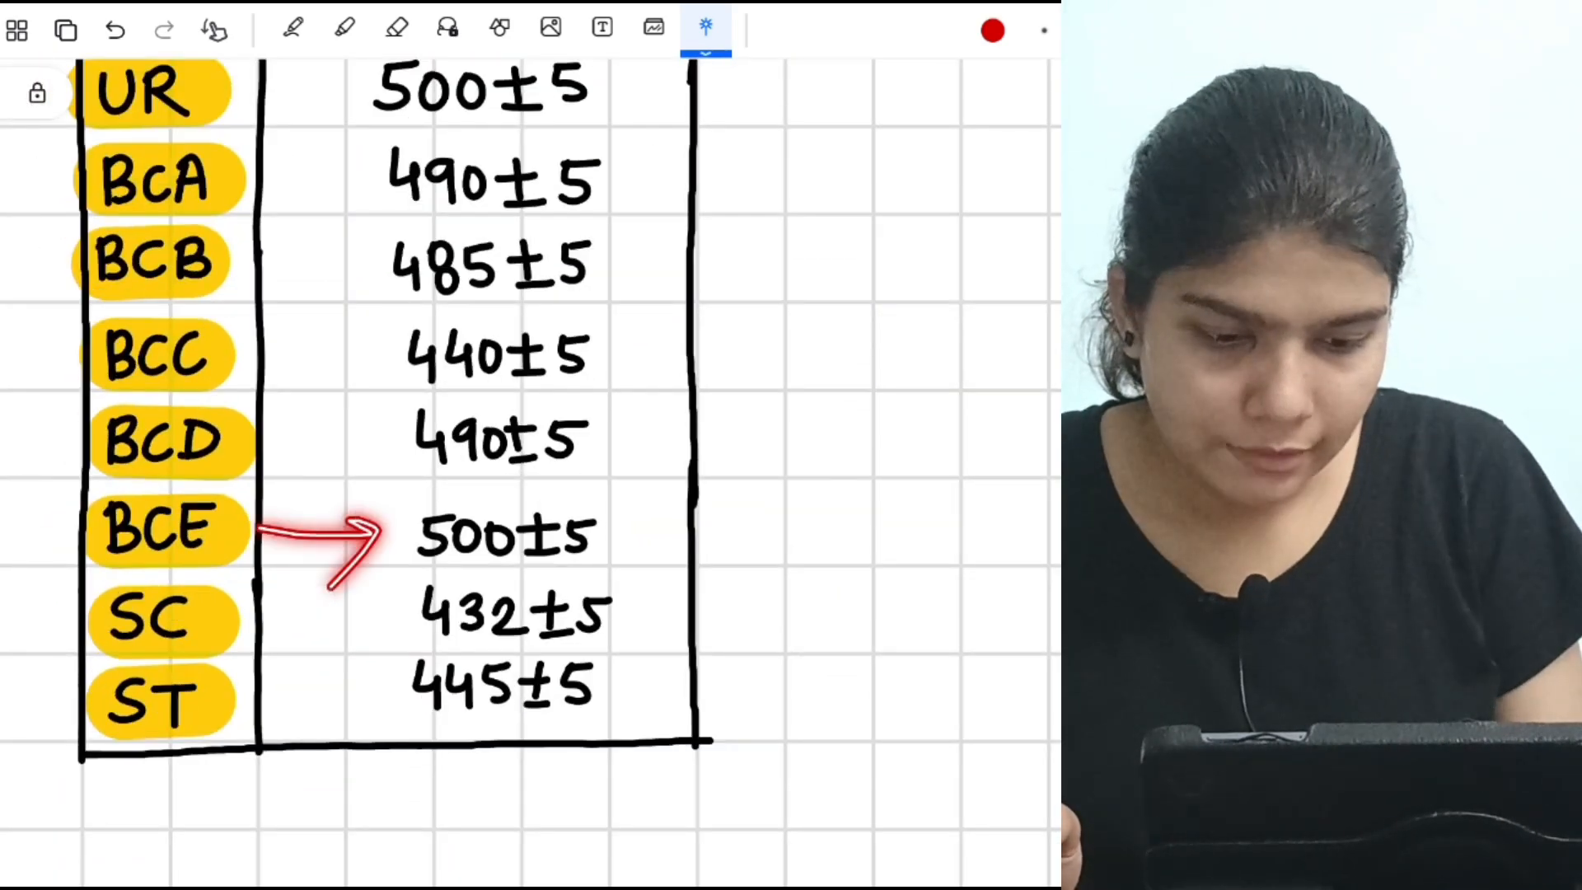